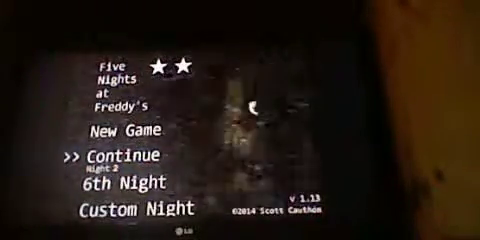
Step: Move the title menu selector up from Continue to New Game
key("up")
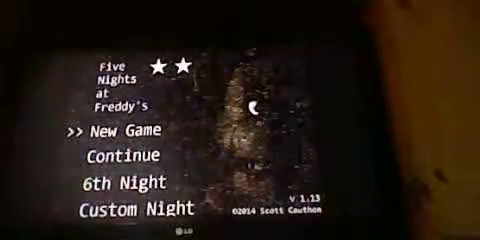